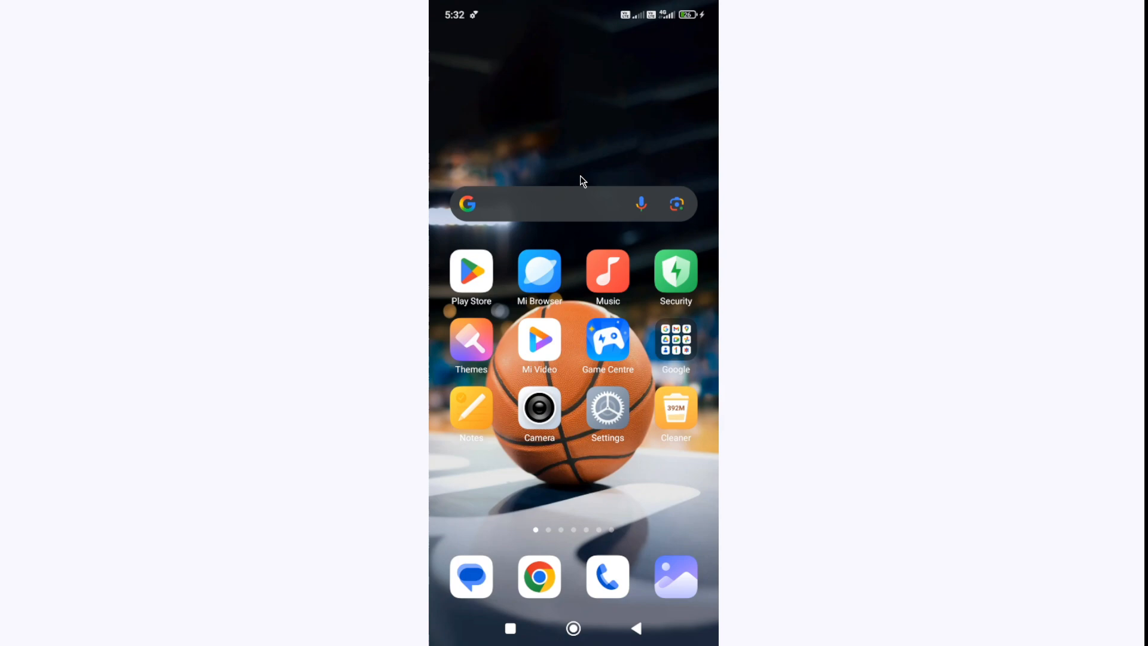
mouse_move(591, 187)
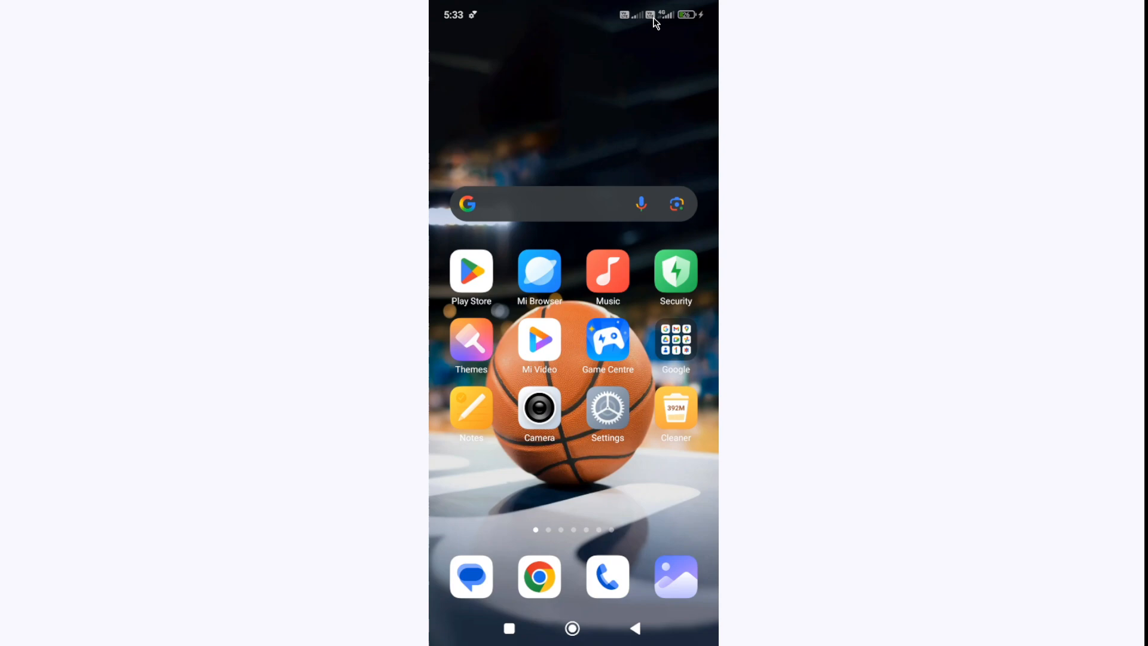
mouse_move(545, 203)
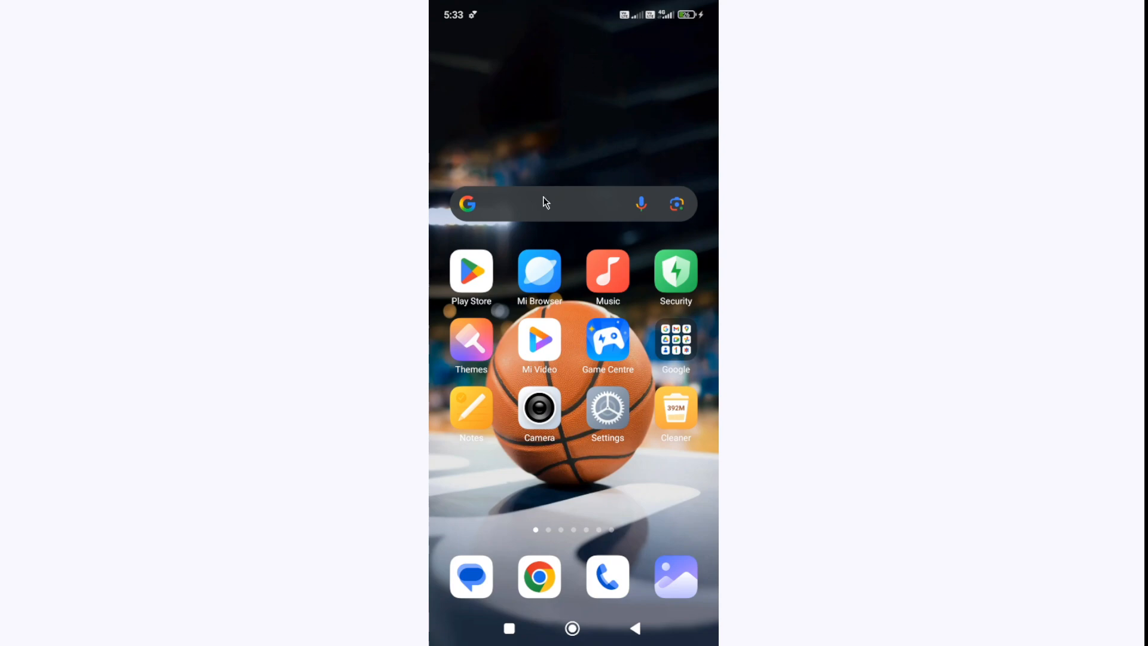
mouse_move(489, 180)
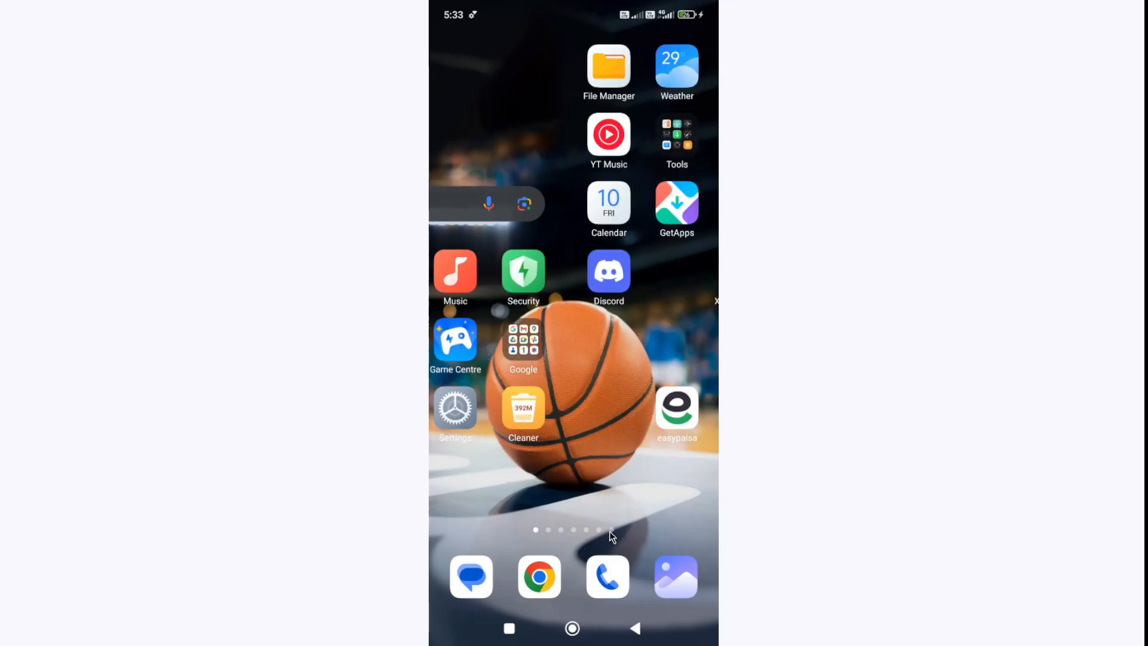
- Review BPSR's app permissions (none allowed) and its 528 MB storage, then leave Settings
scroll(left, 3)
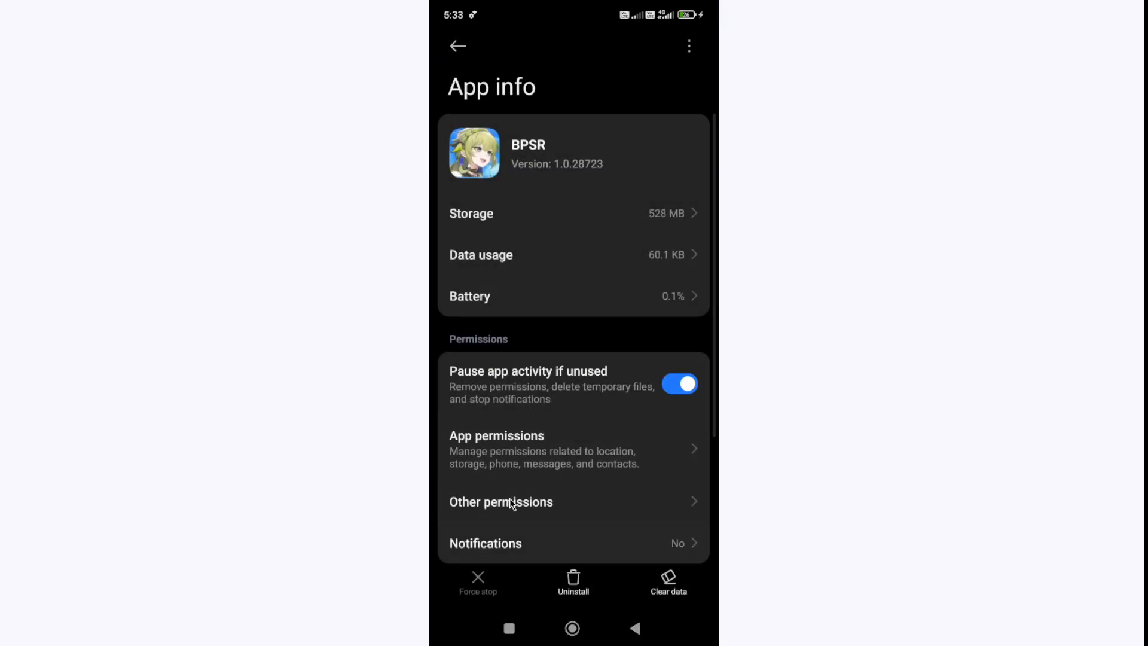
click(497, 436)
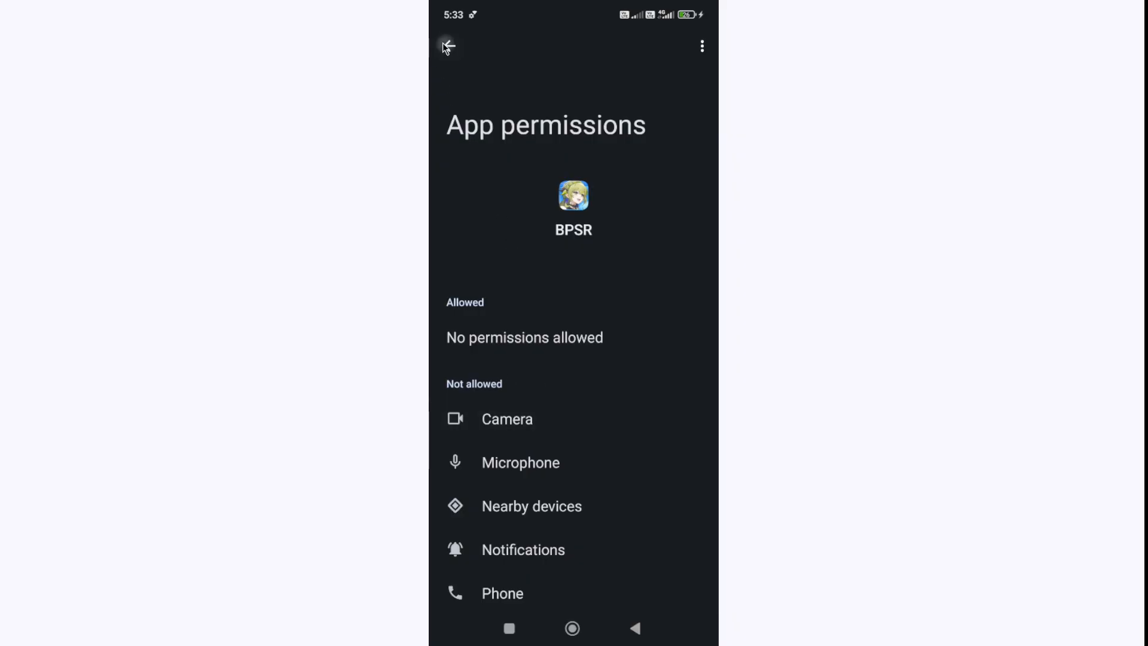
click(448, 45)
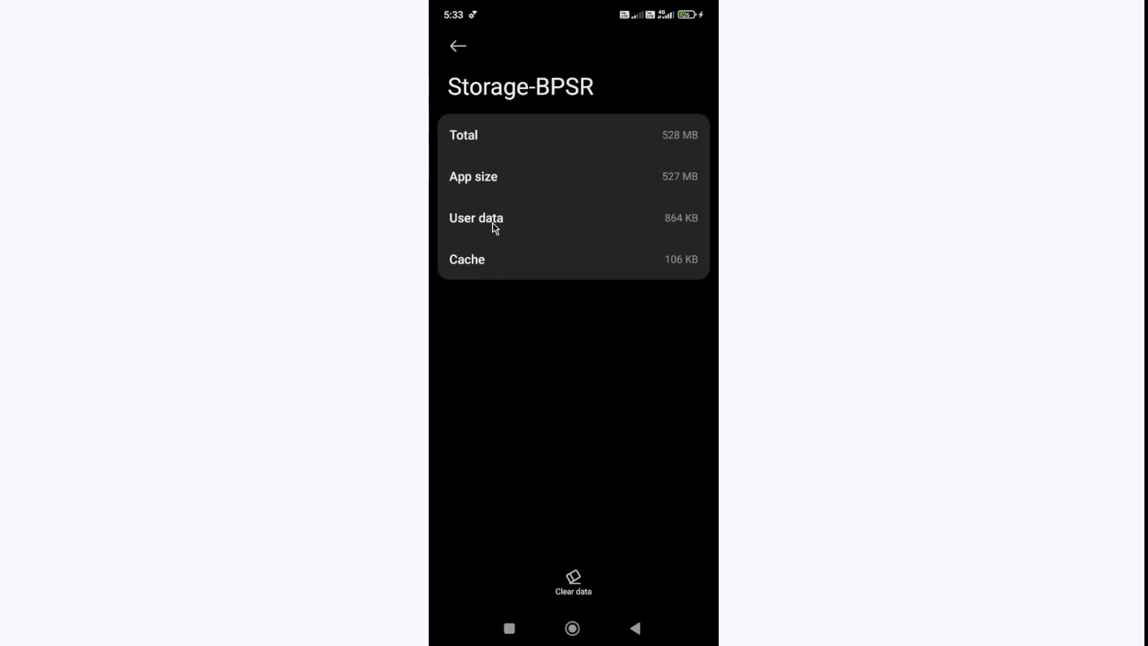
mouse_move(512, 162)
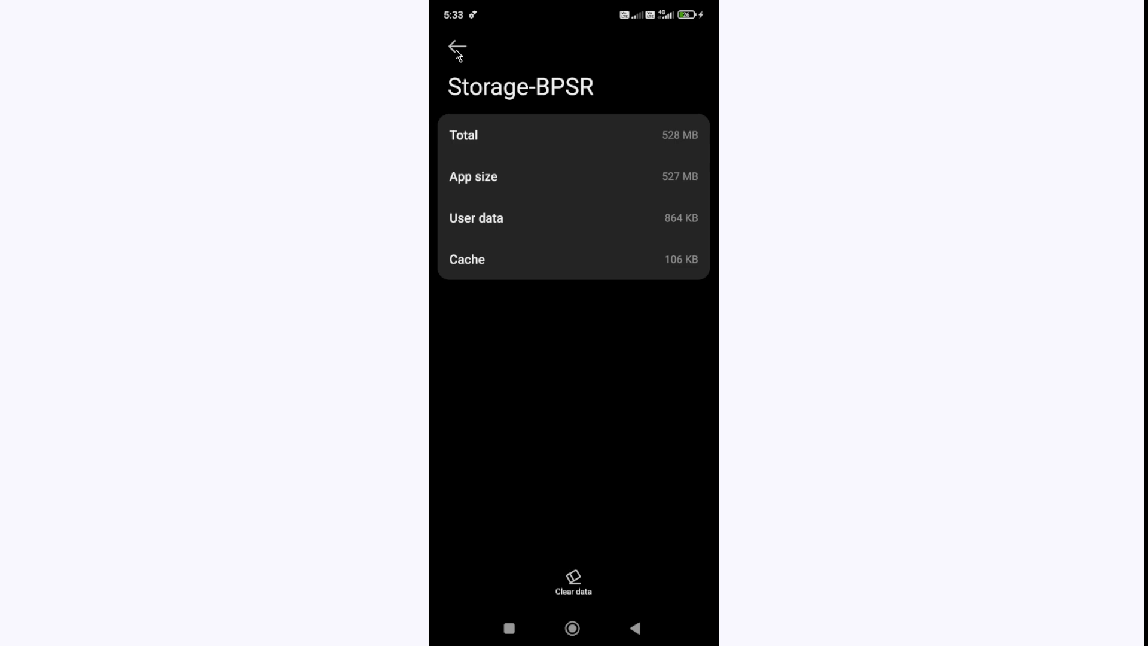
click(456, 46)
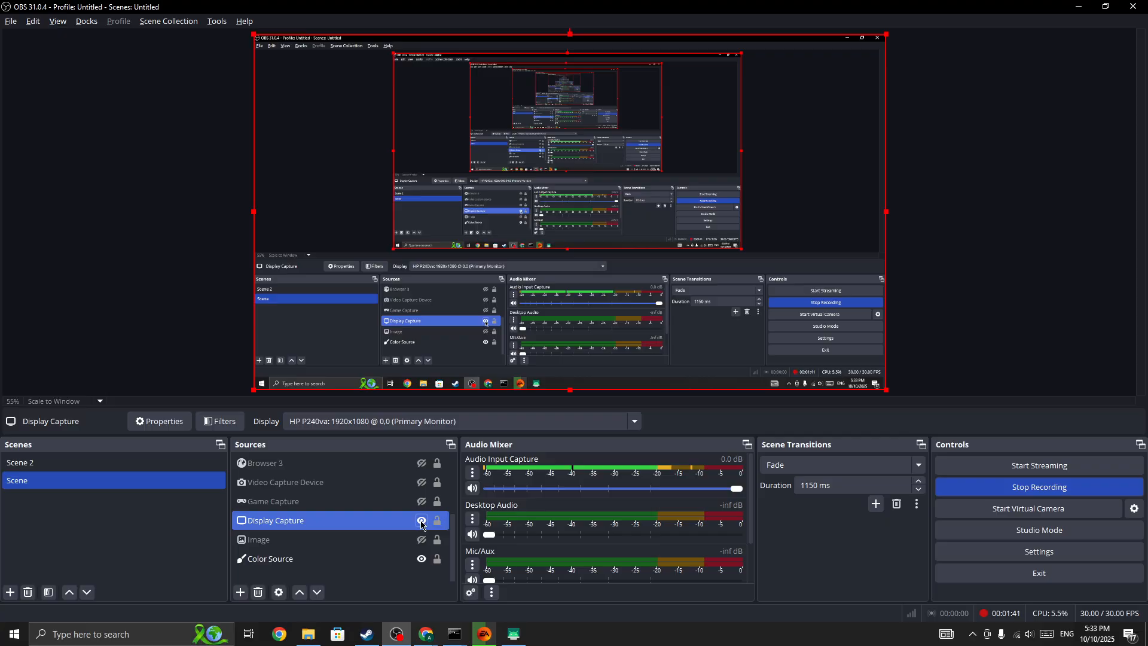
- Launch an administrator Command Prompt via taskbar search for 'cmd'
click(421, 519)
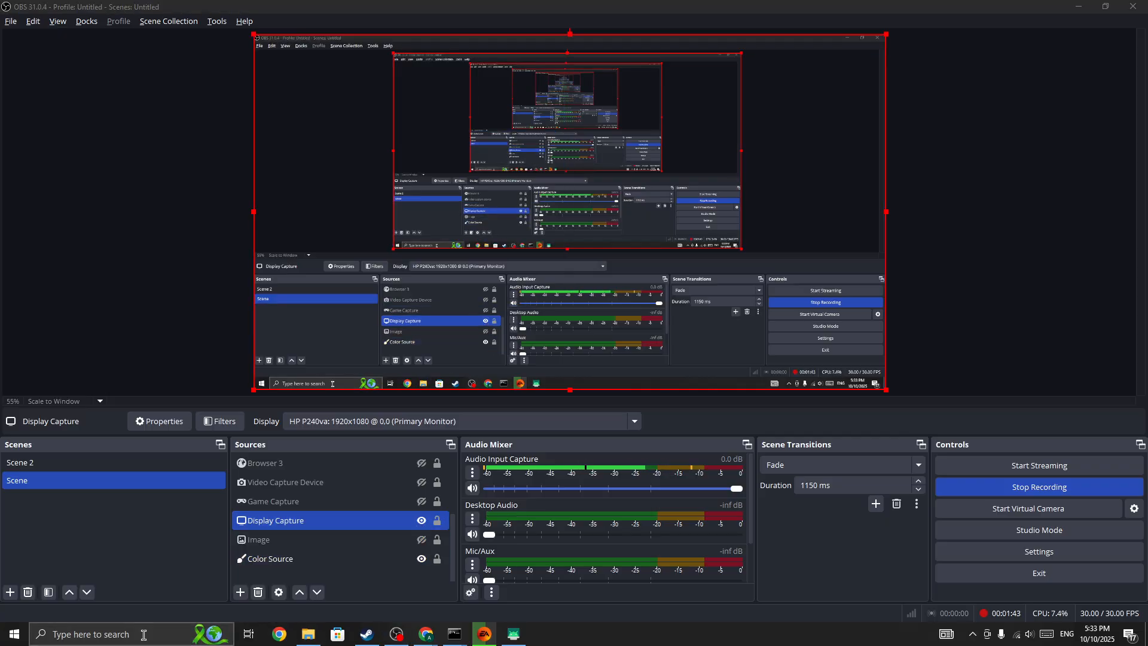
text(cmd)
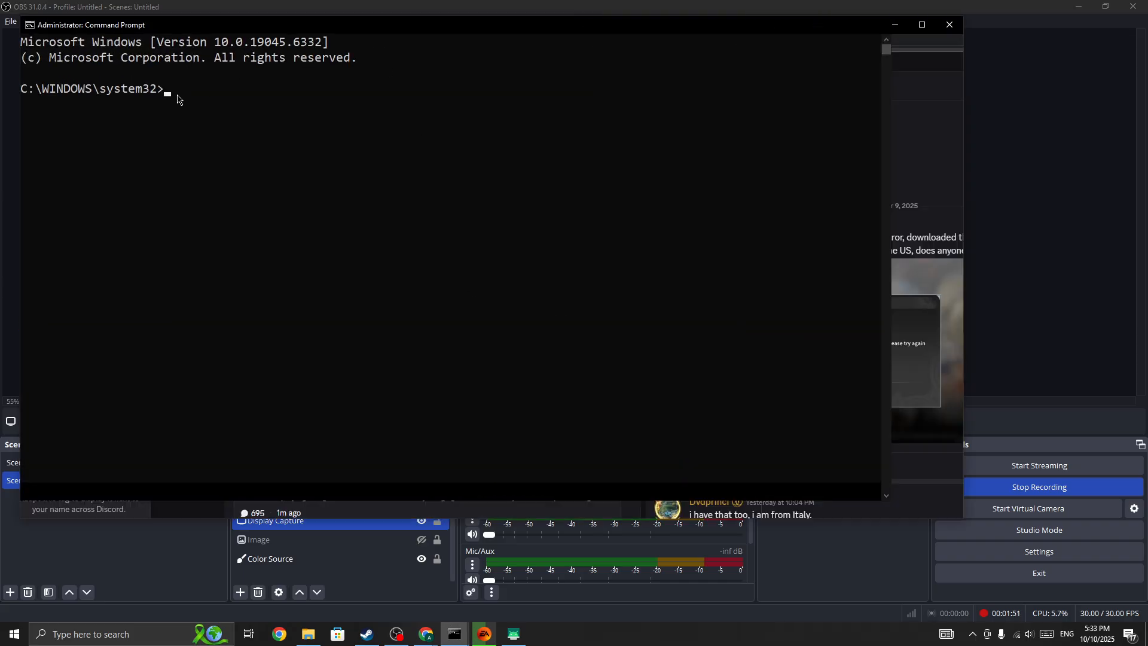
- Run ping 1.1.1.1 (four replies, no loss) and highlight the 107 ms average
text(ping 1.1.1)
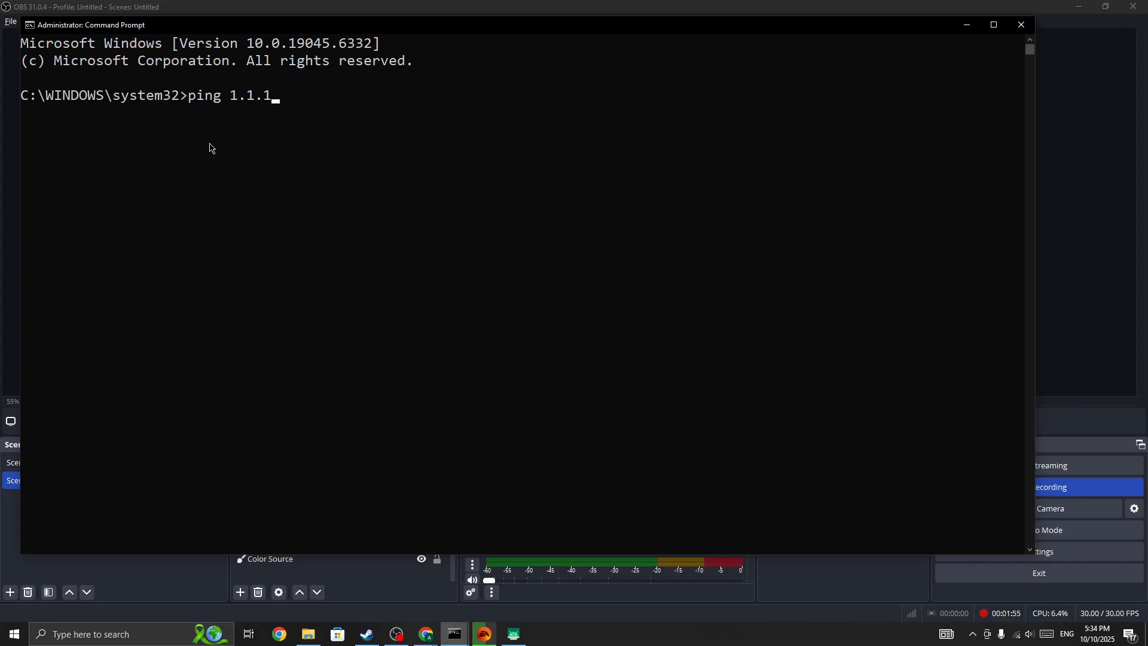
key(enter)
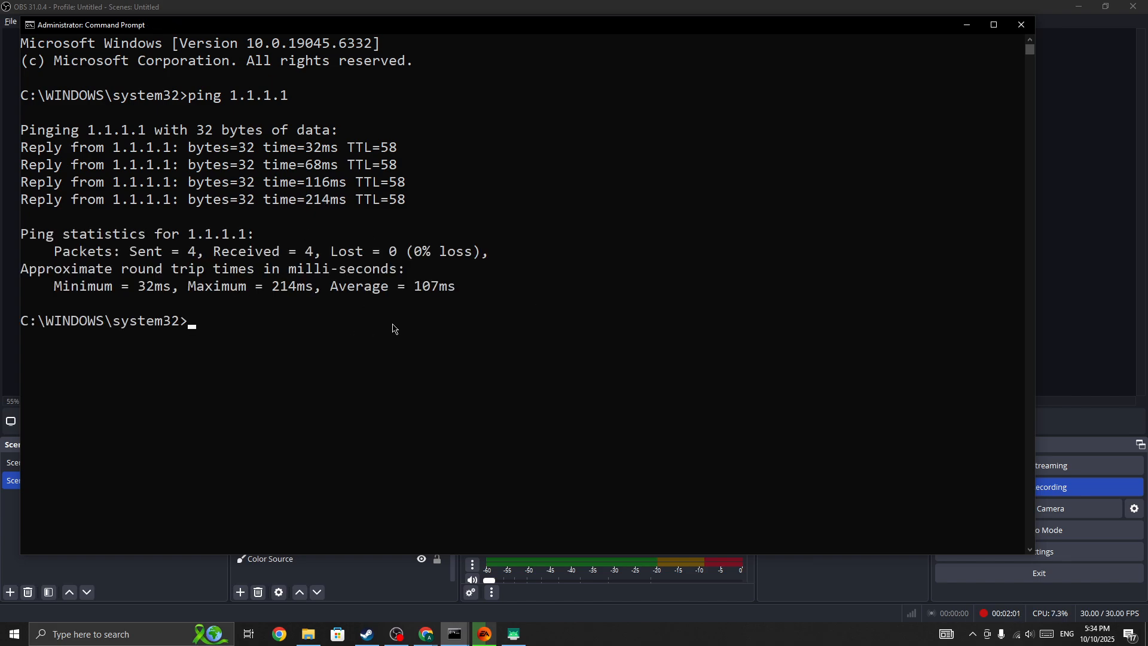
mouse_move(235, 102)
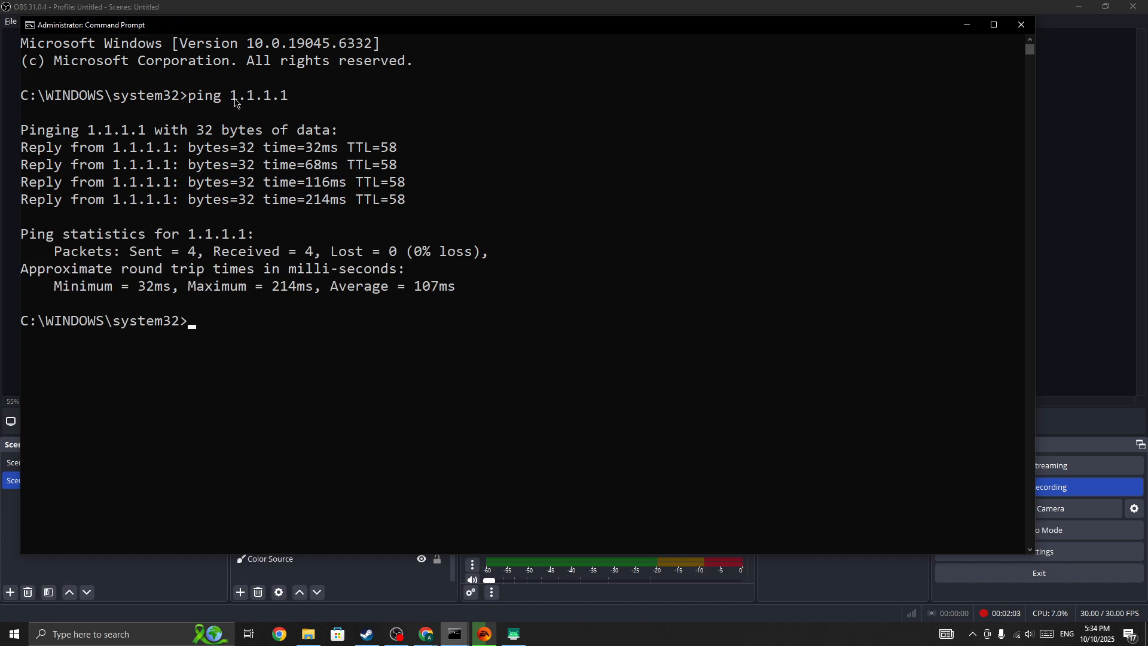
double_click(258, 95)
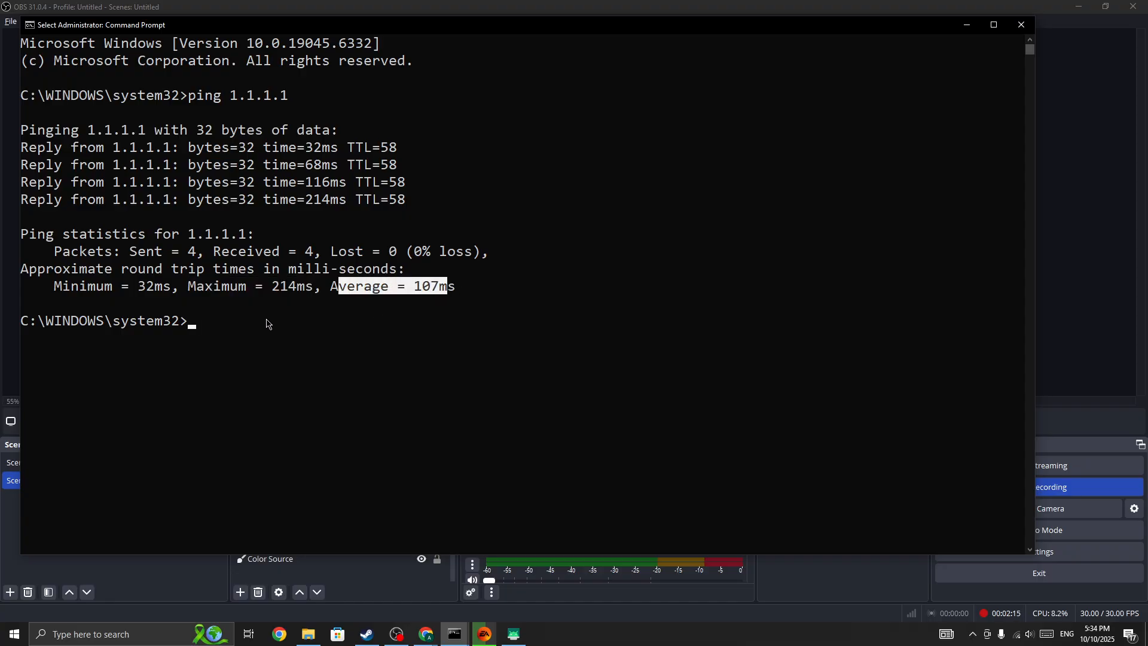
- Run ping 8.8.8.8 (four replies, 143 ms average) and highlight its minimum time
text(ping)
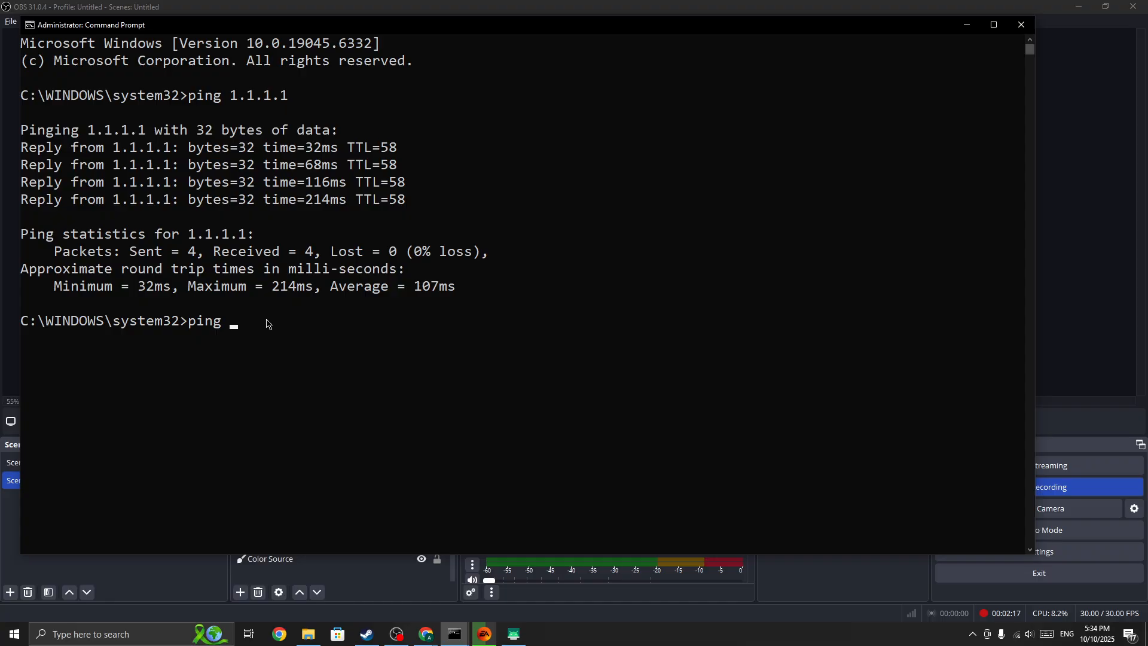
text(8.8.8.8)
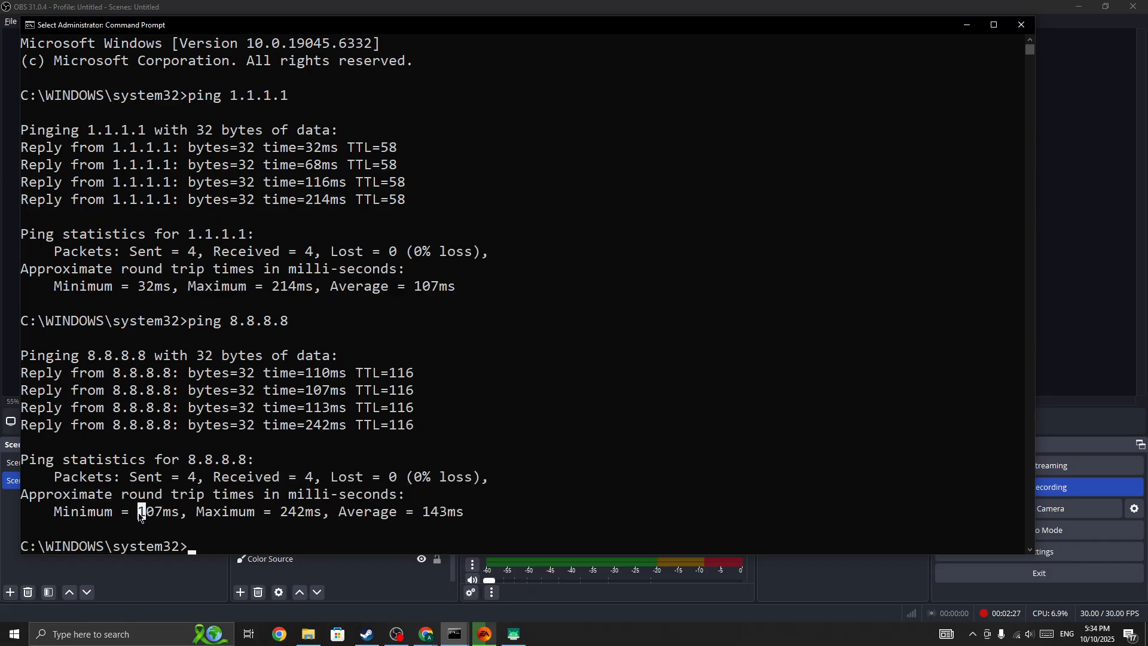
double_click(152, 511)
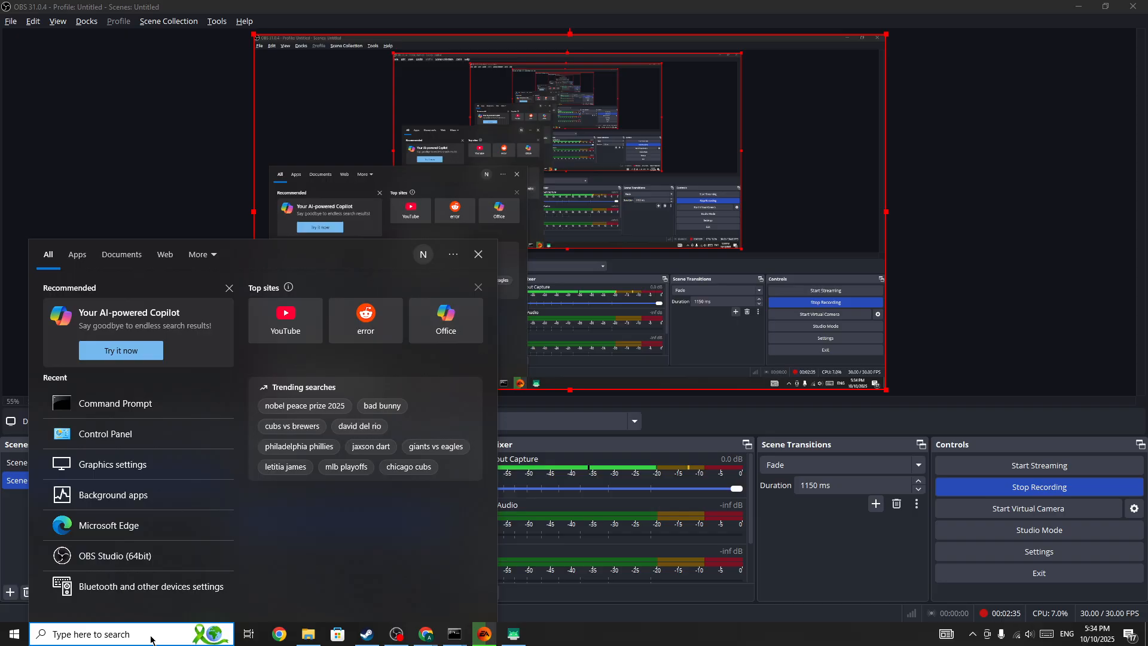
- Reach Network and Sharing Center through Control Panel's Category view and Network and Internet
click(105, 434)
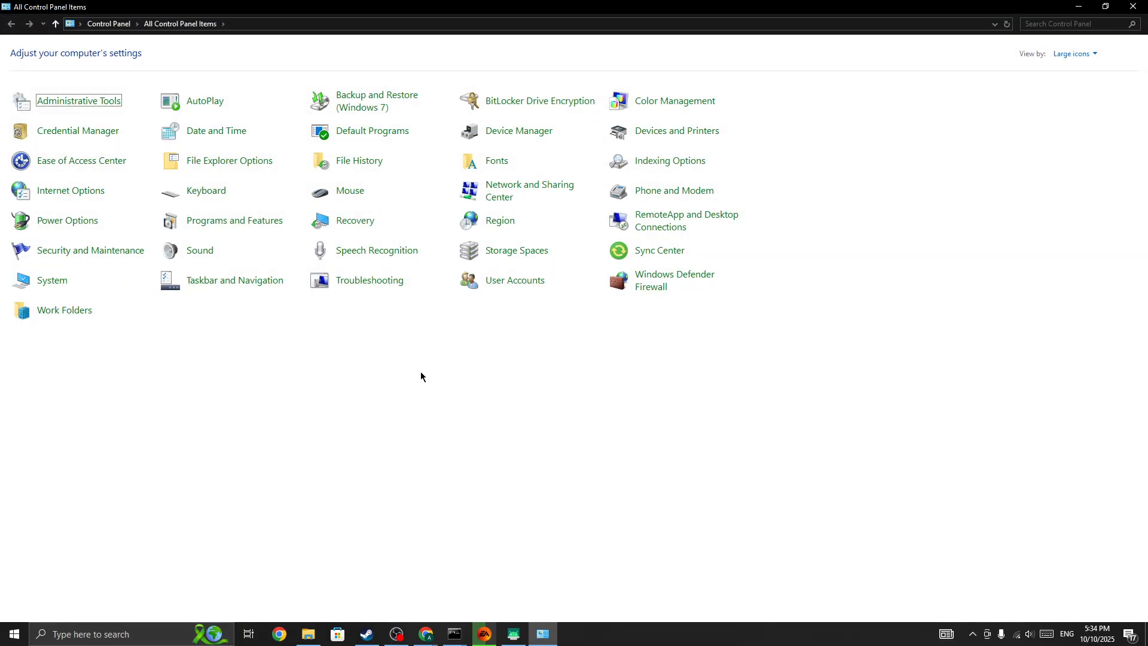
click(1074, 53)
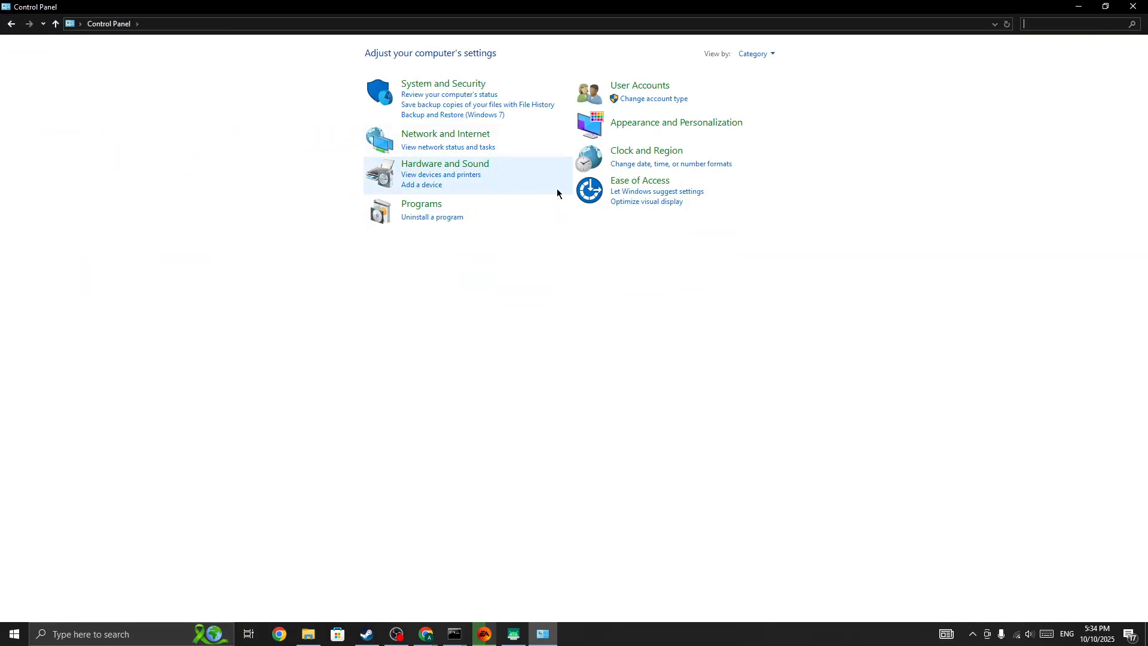
click(445, 133)
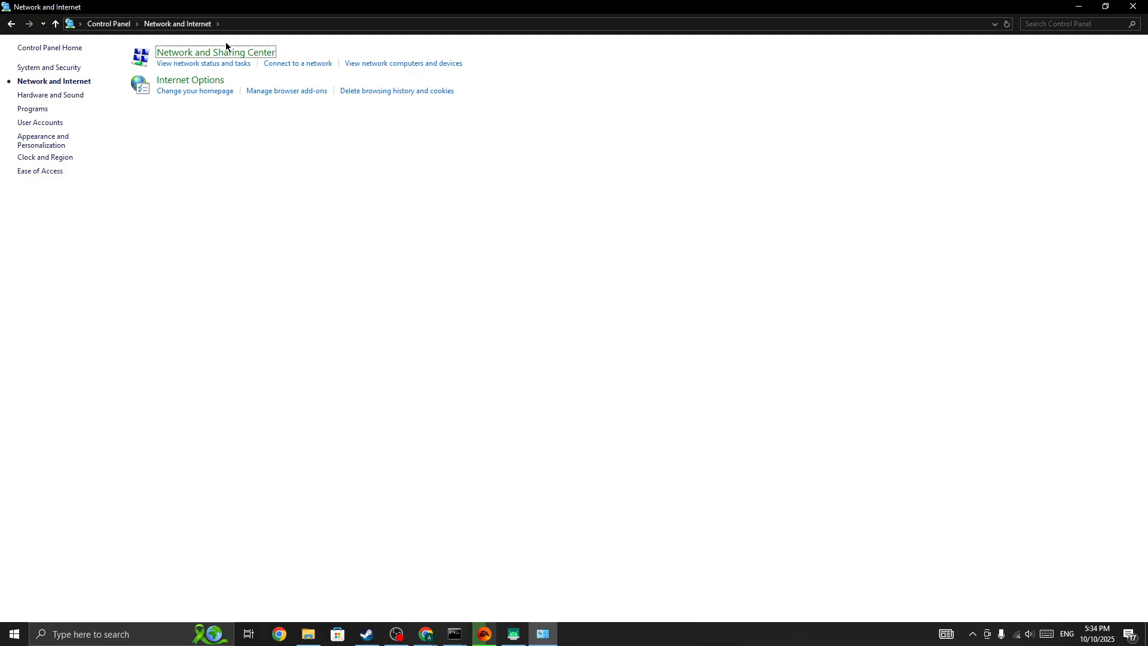
click(214, 52)
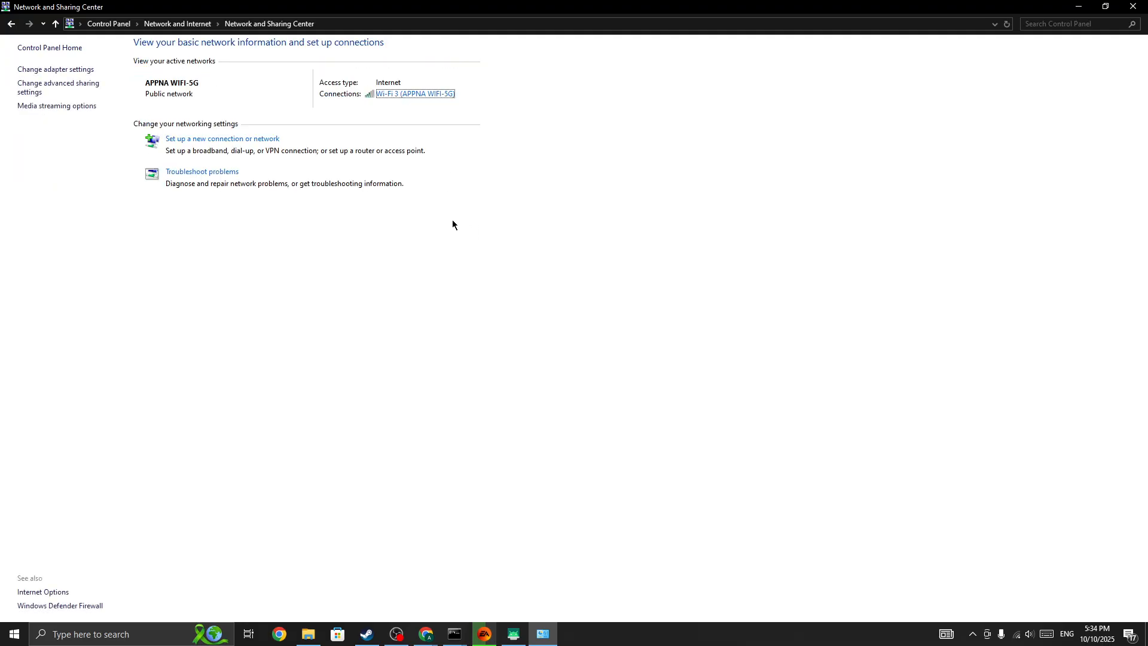
- Reach Wi-Fi 3's IPv4 properties and choose manual DNS server addresses
click(416, 94)
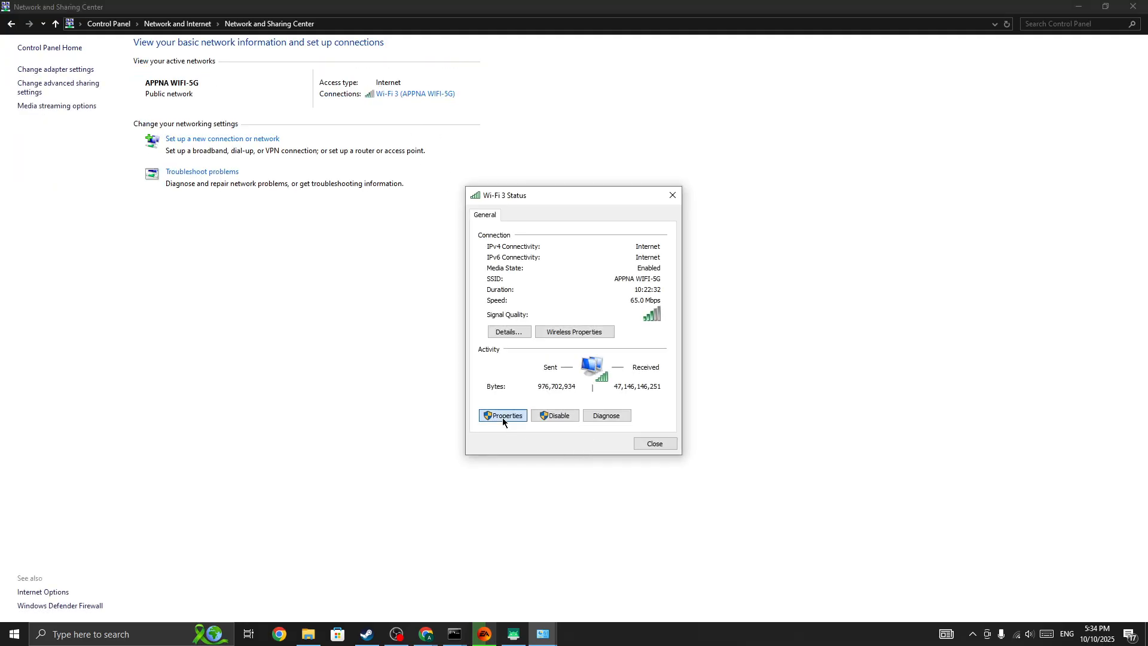
click(503, 415)
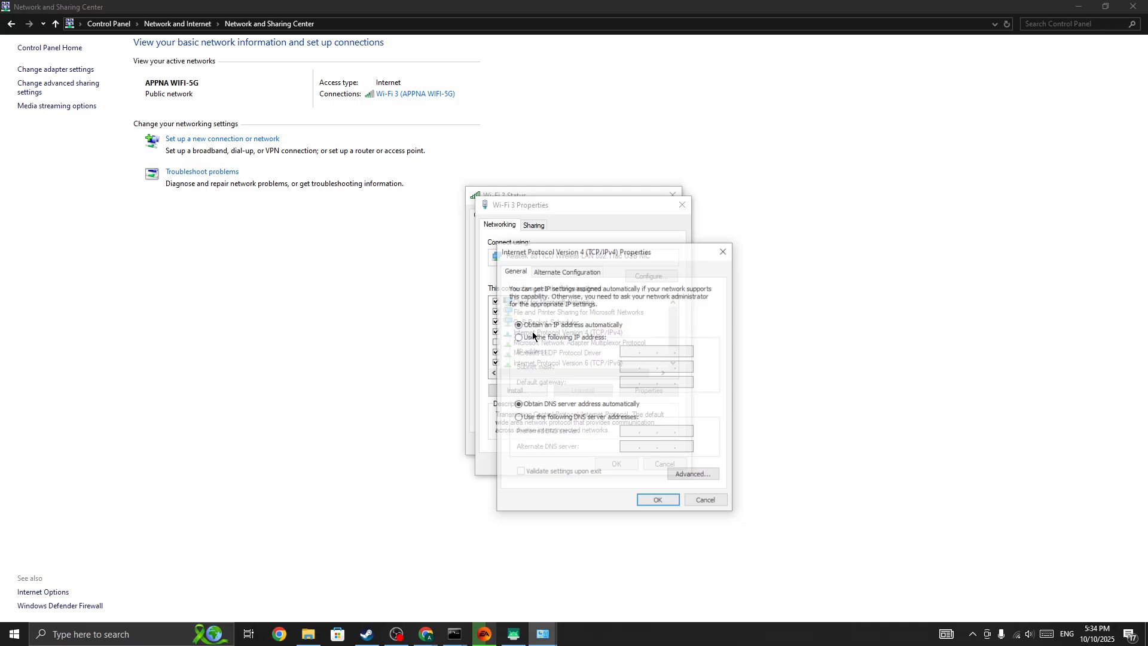
click(518, 403)
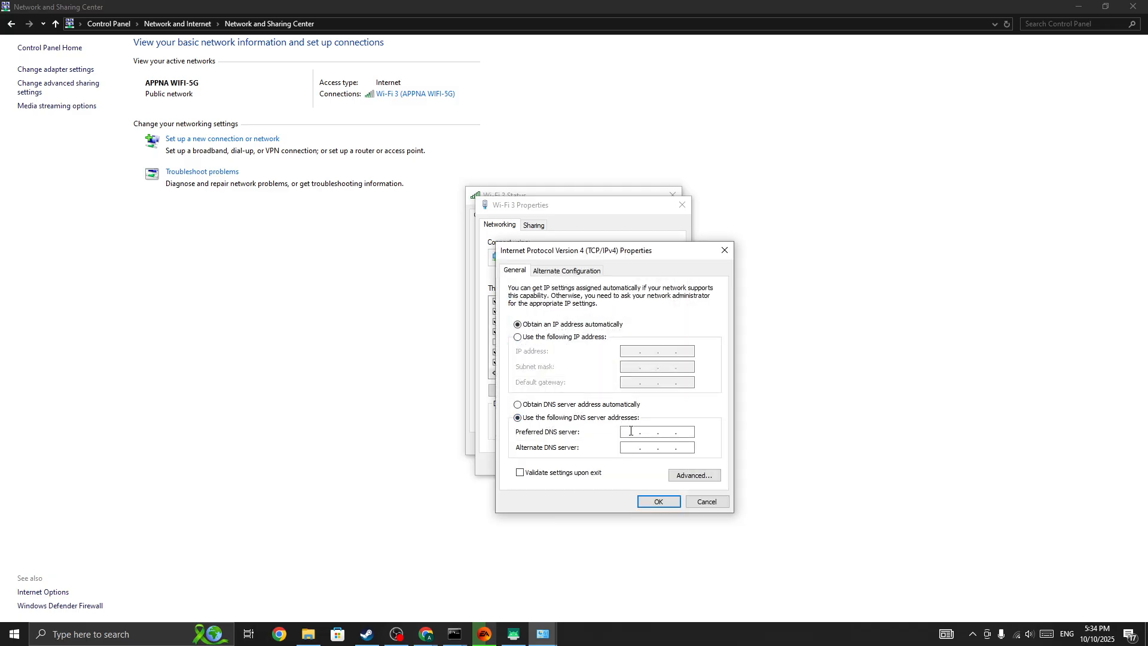
- Enter DNS servers 1.1.1.1 and 1.0.0.1 and close the IPv4 settings
text(1.1.1.1)
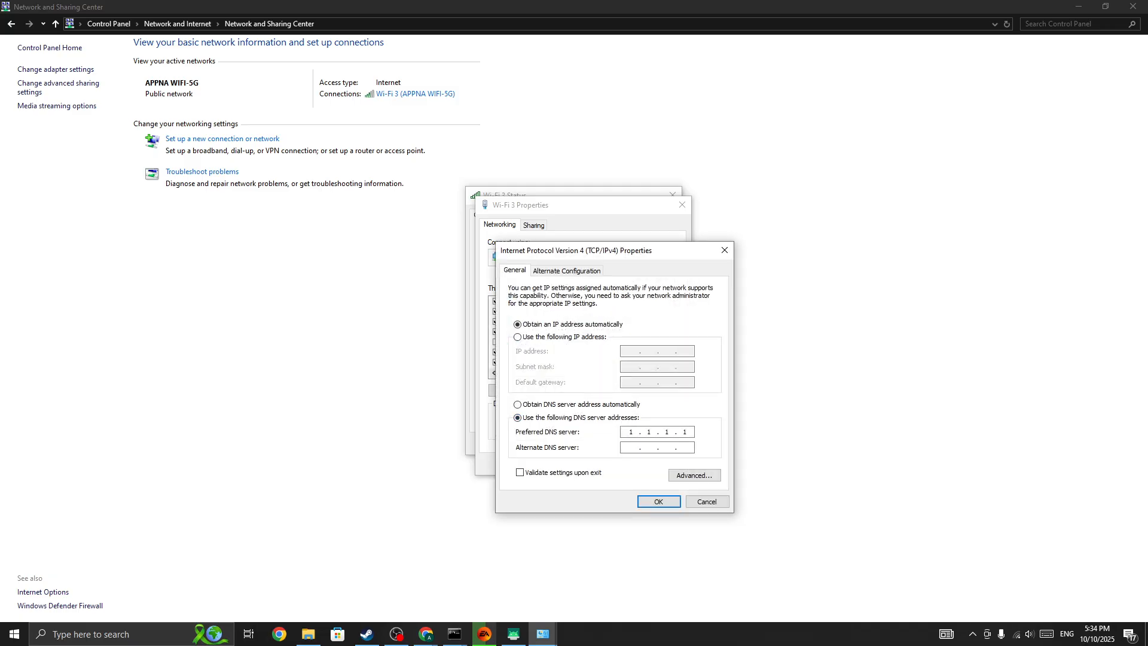
text(1.0.0.0)
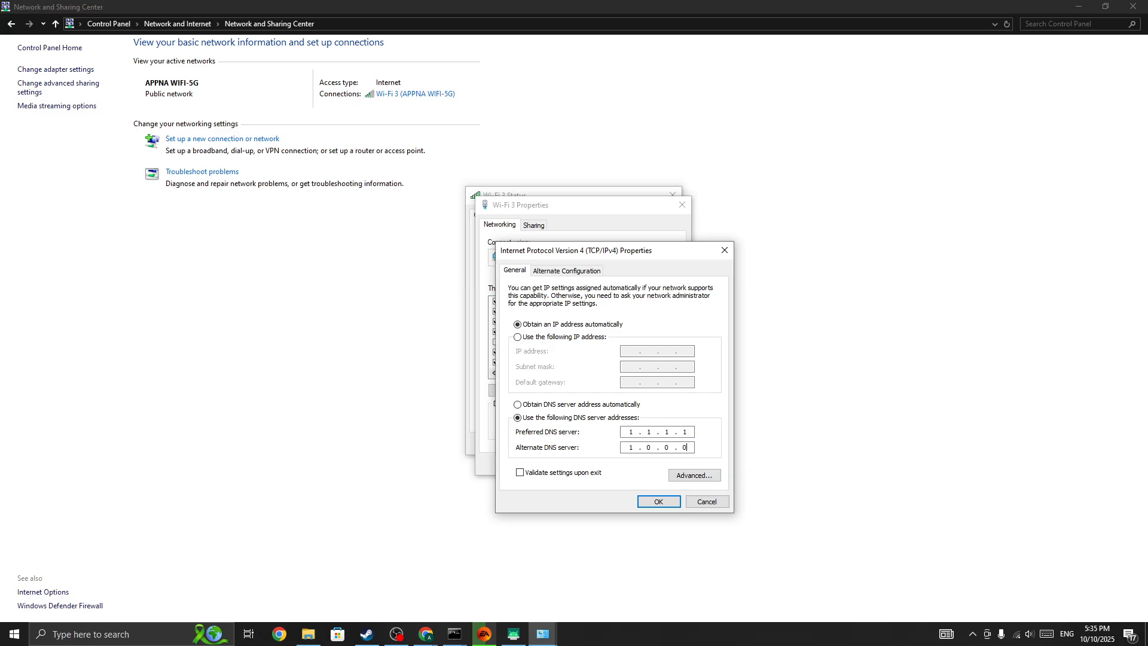
text(1)
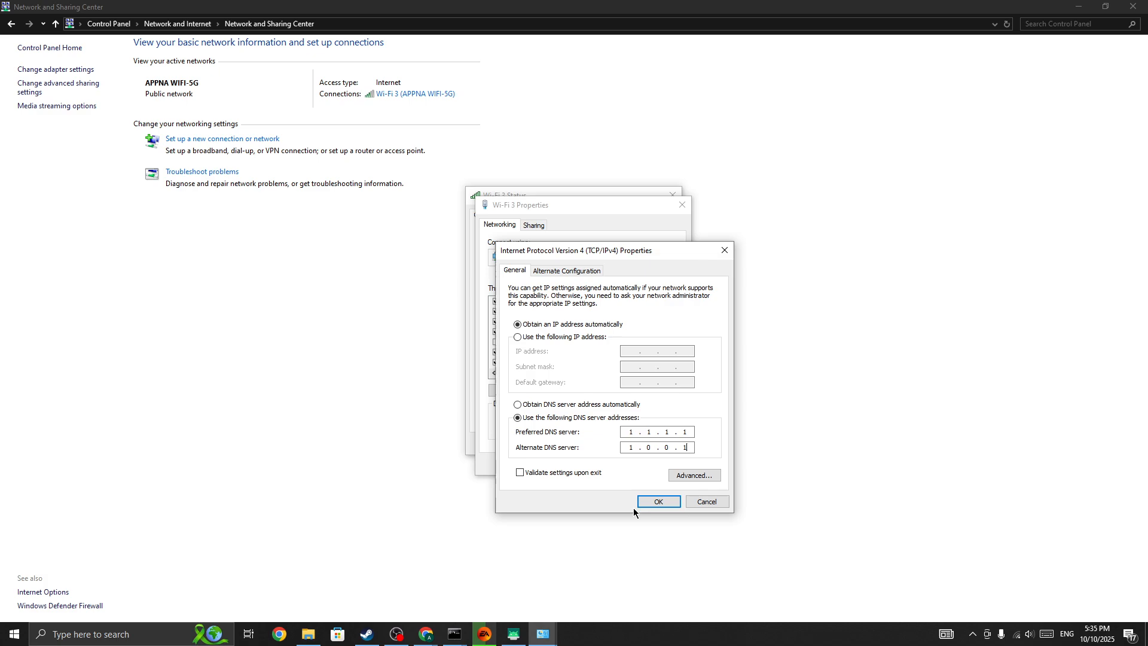
mouse_move(725, 250)
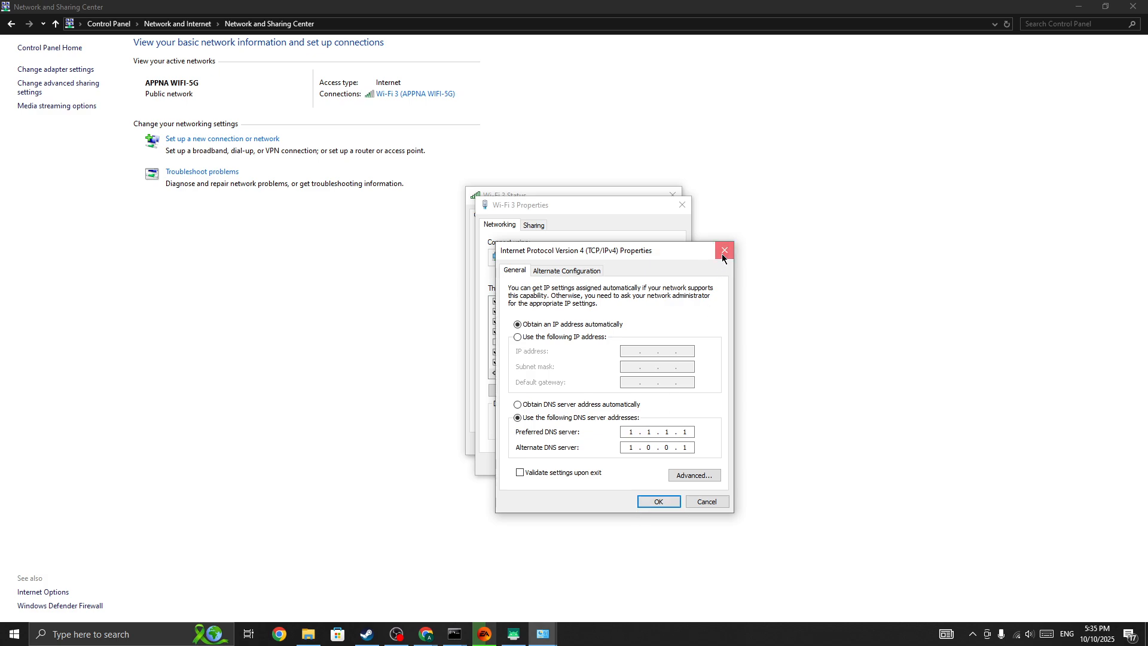
click(725, 250)
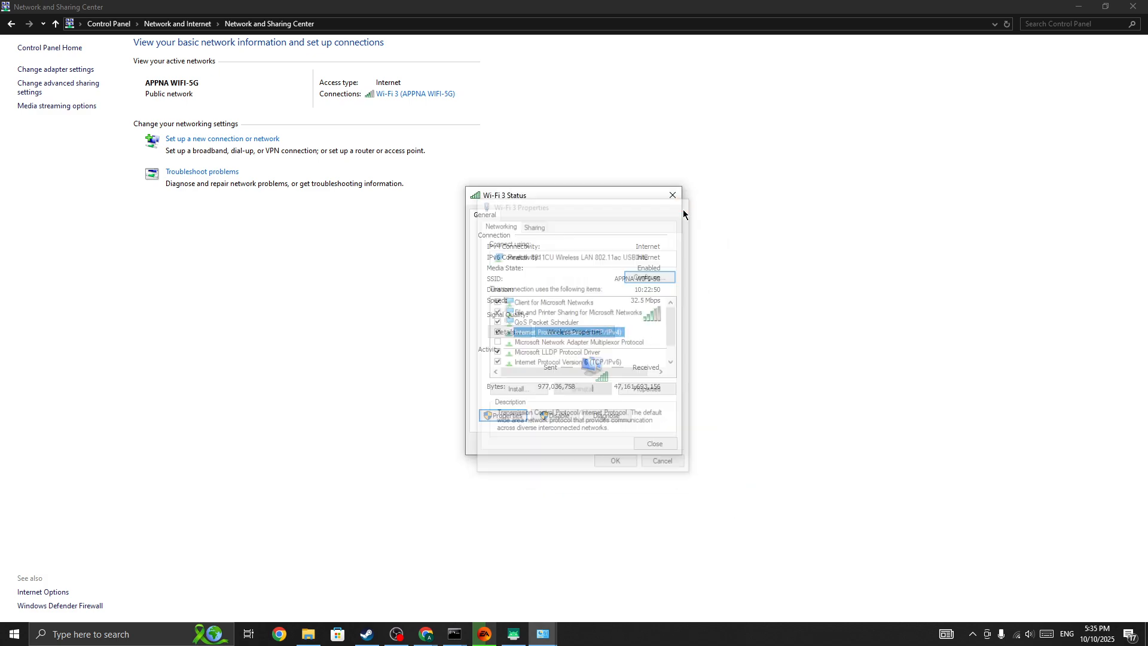